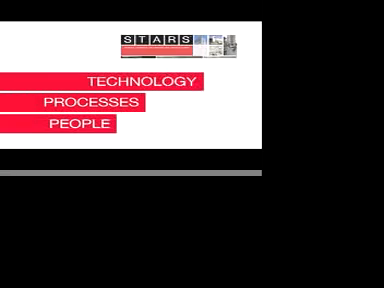
click(80, 120)
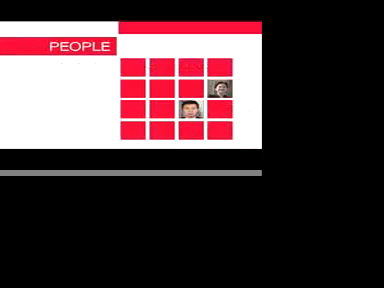